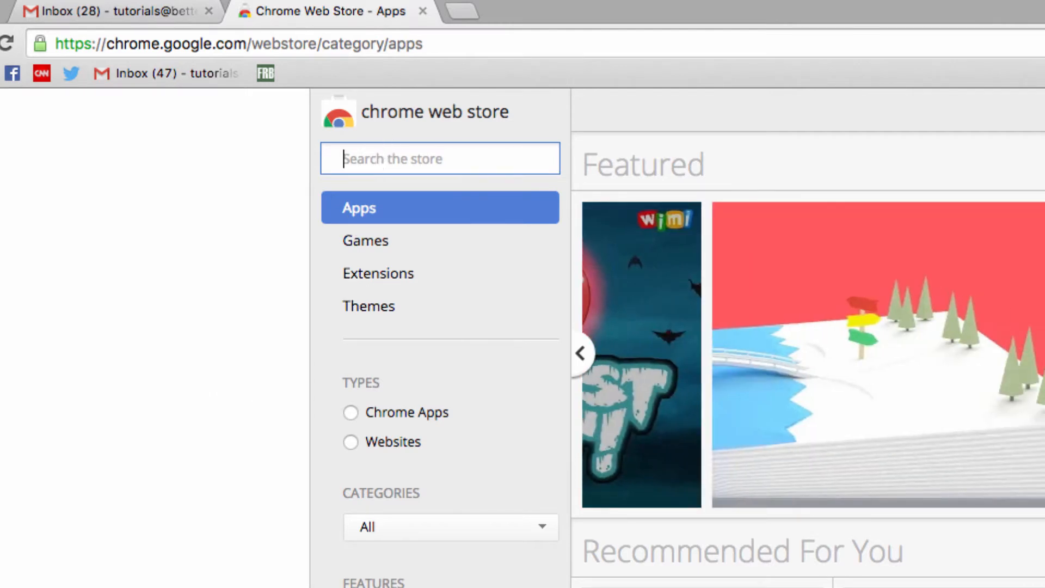
Find Gmail Offline in the Chrome Web Store and add it to Chrome.
type("Gmail Offline")
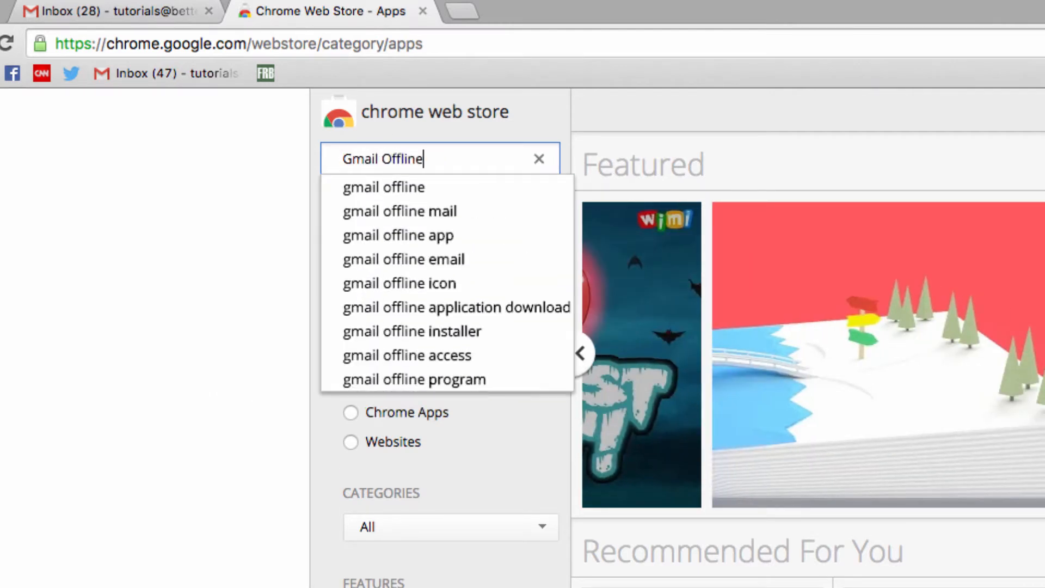
key("Enter")
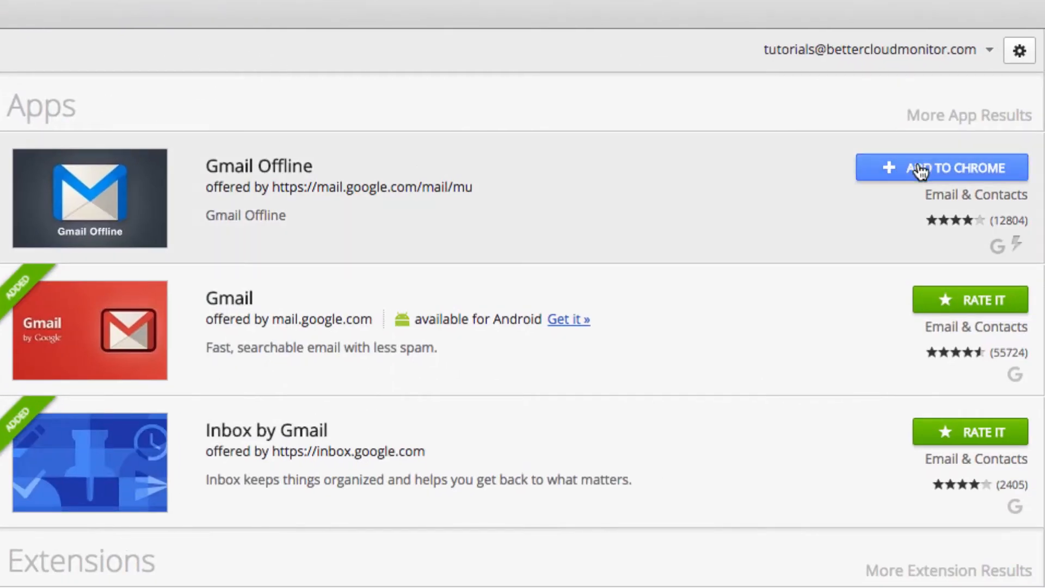
left_click(941, 167)
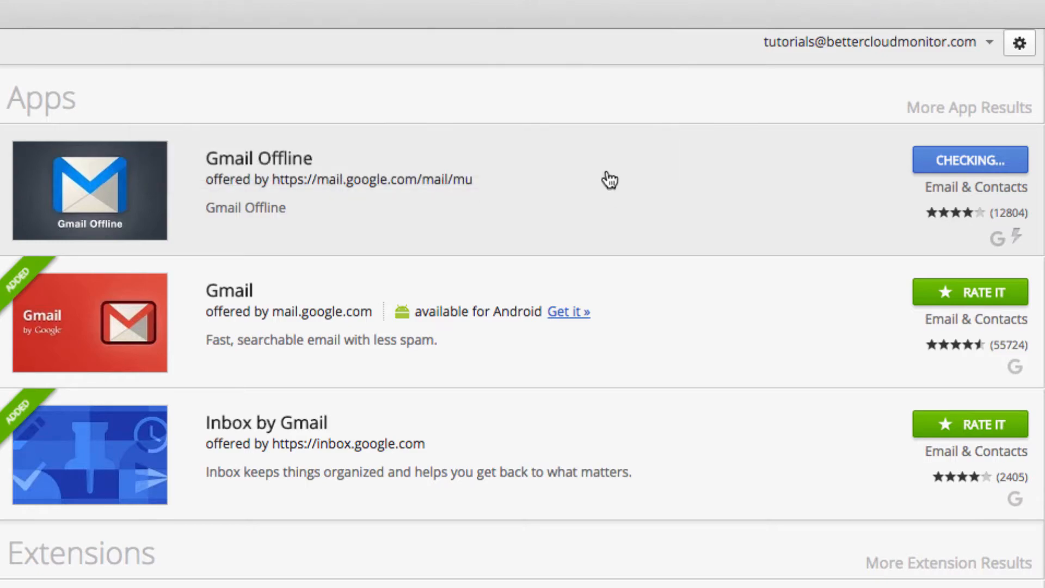
left_click(288, 13)
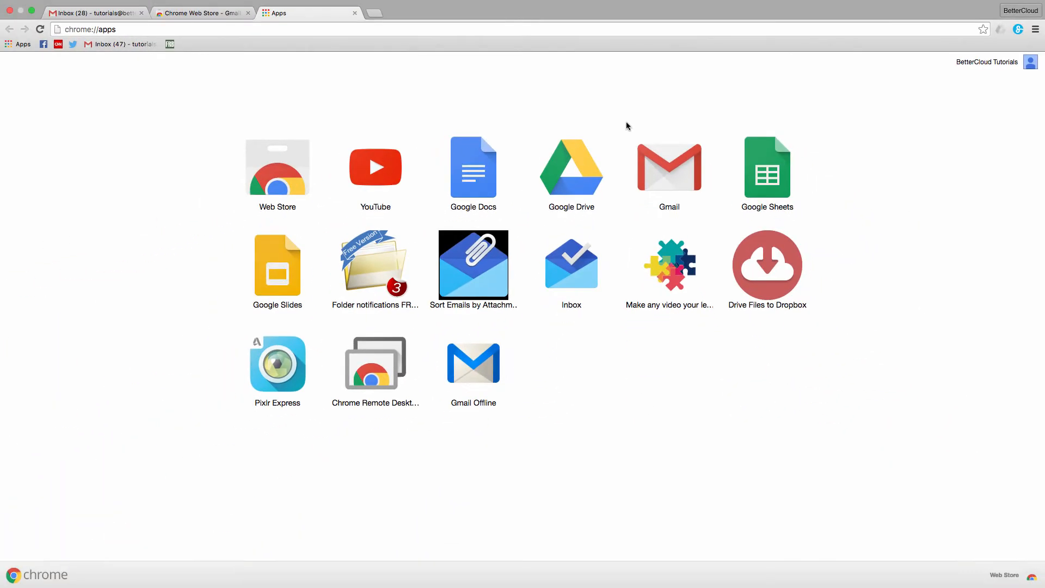
Launch Gmail Offline and allow offline mail for the account.
left_click(473, 363)
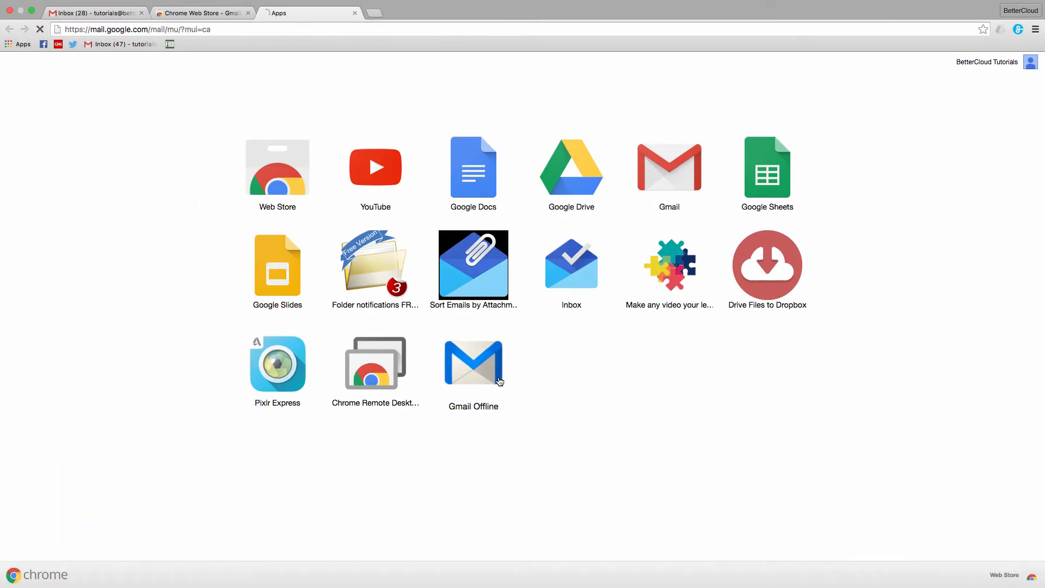
left_click(472, 363)
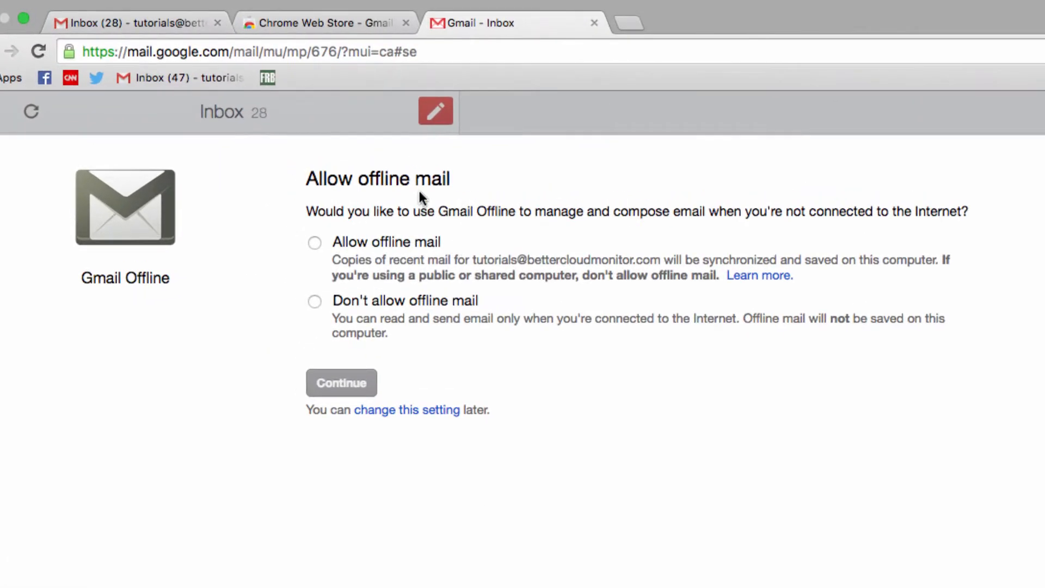
left_click(314, 241)
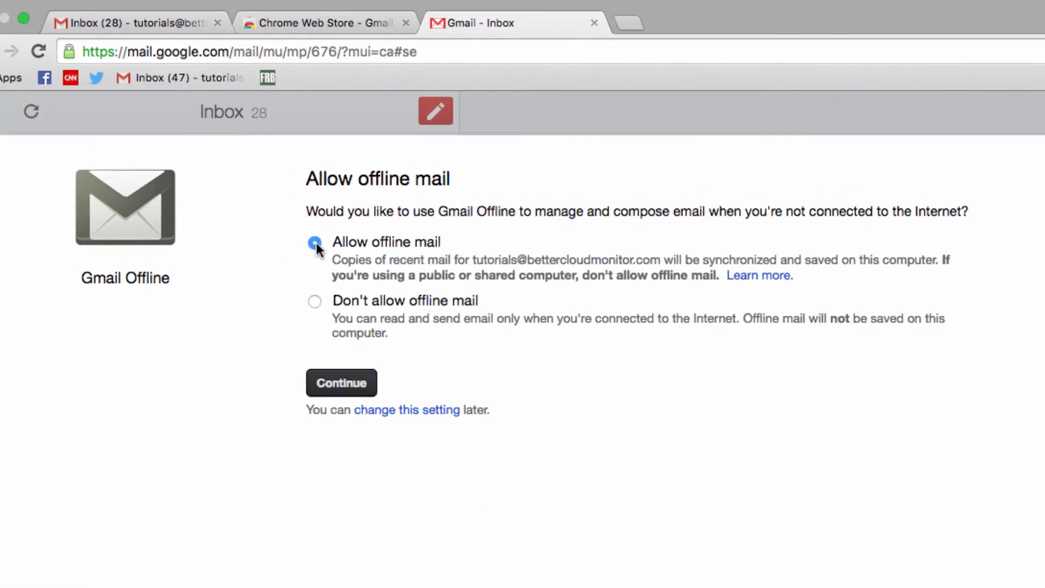
left_click(341, 382)
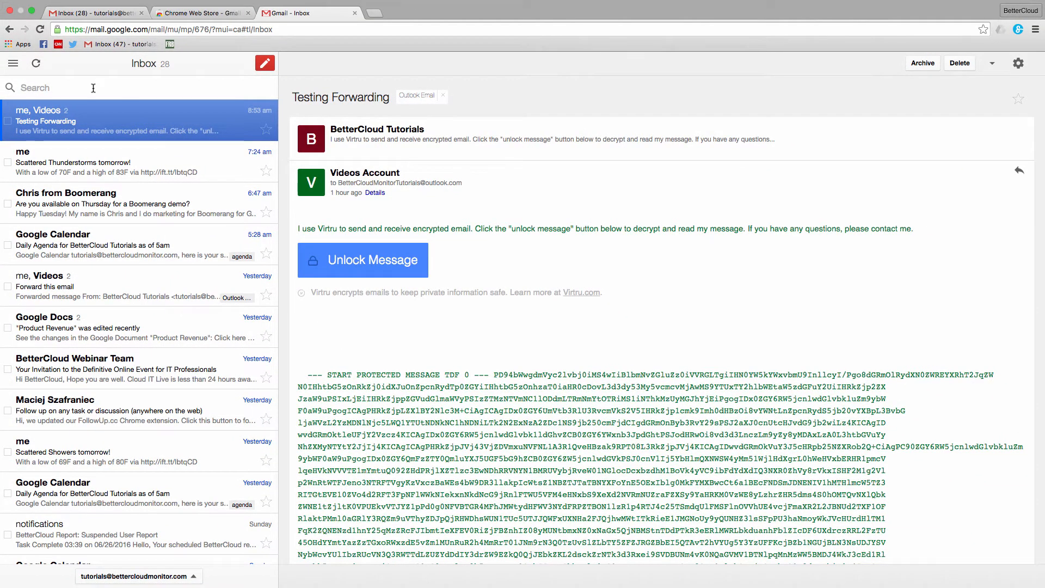
mouse_move(69, 172)
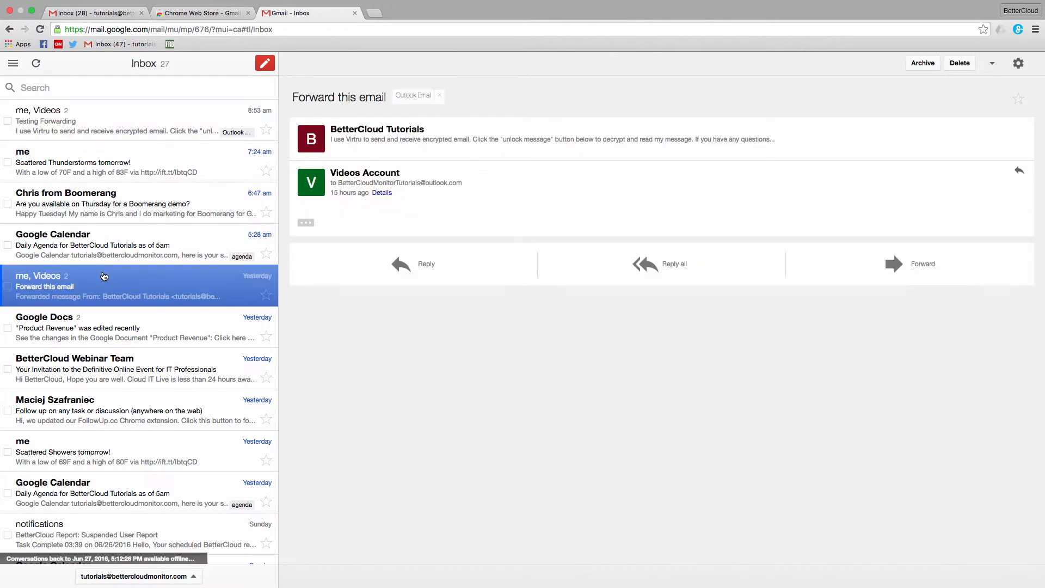
mouse_move(97, 363)
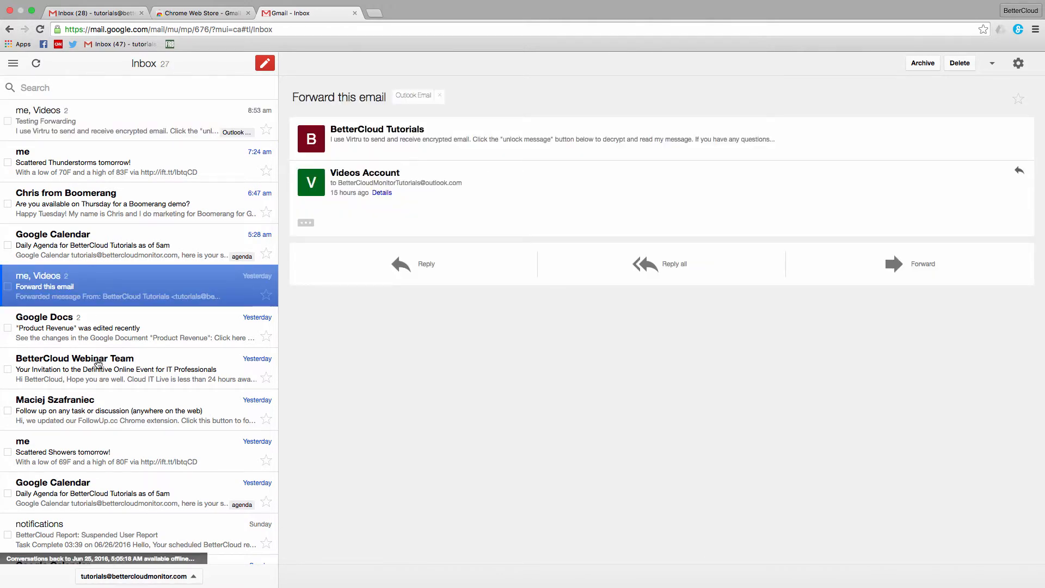
mouse_move(104, 251)
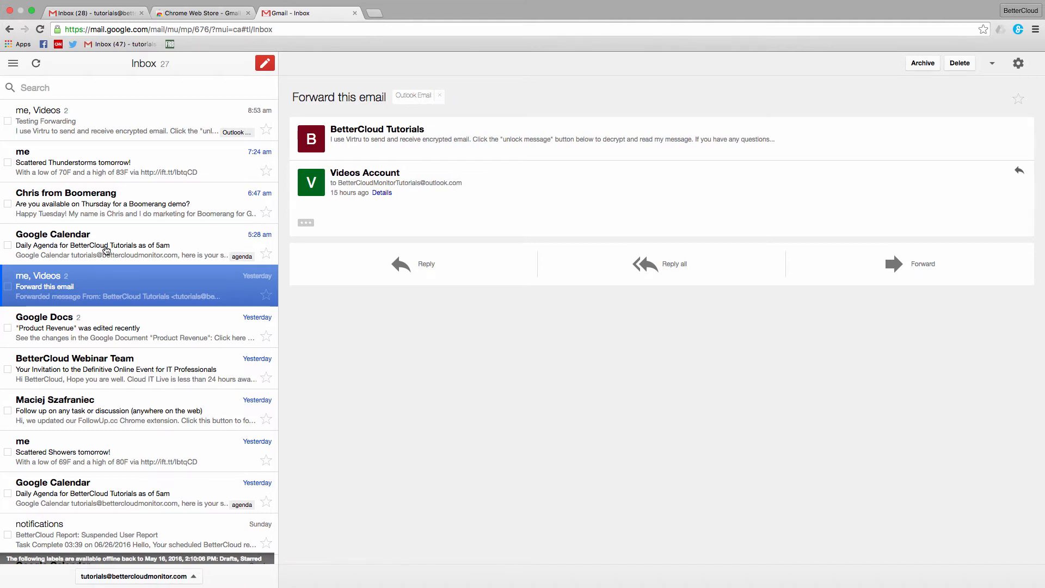
mouse_move(130, 120)
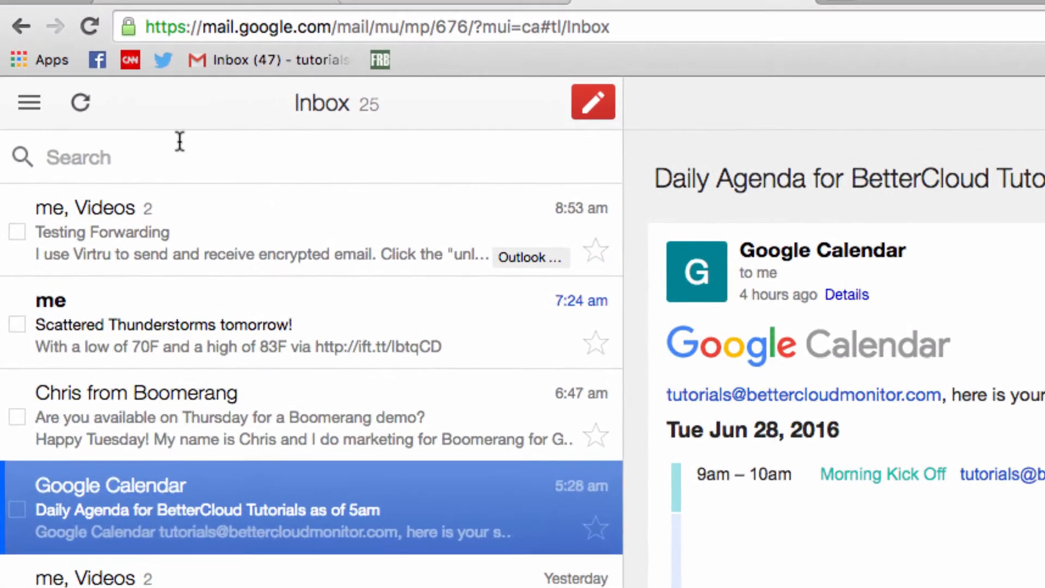
Search the mail for 'video AND Schedule' and select an item from the results.
type("video AND S")
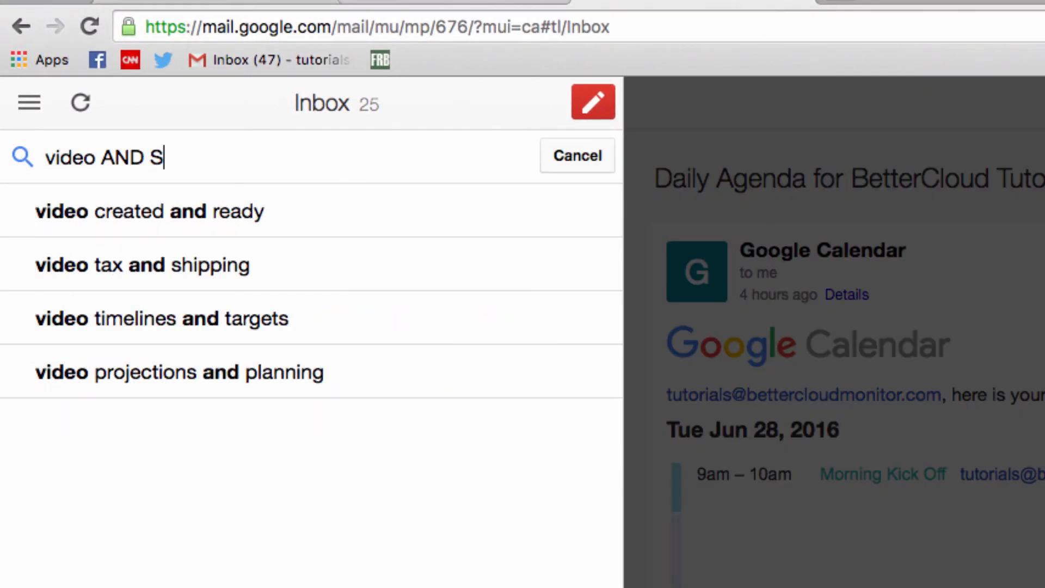
type("chedule")
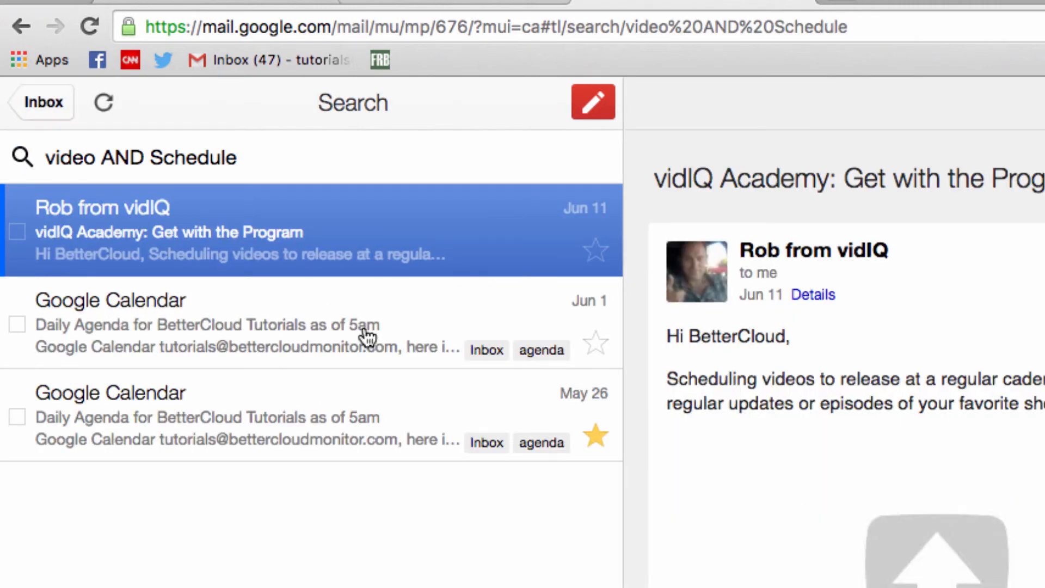
left_click(41, 103)
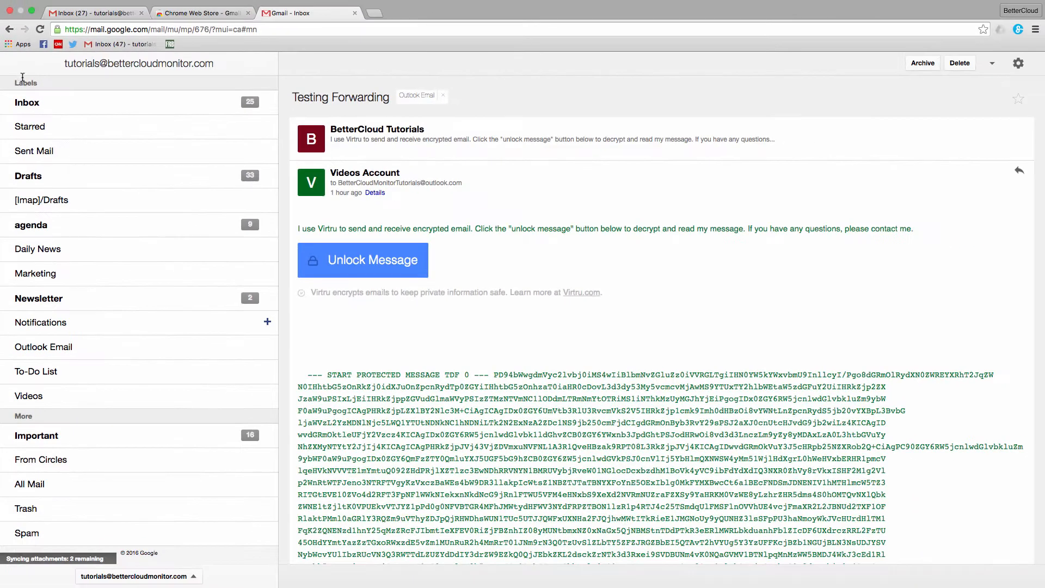
mouse_move(87, 347)
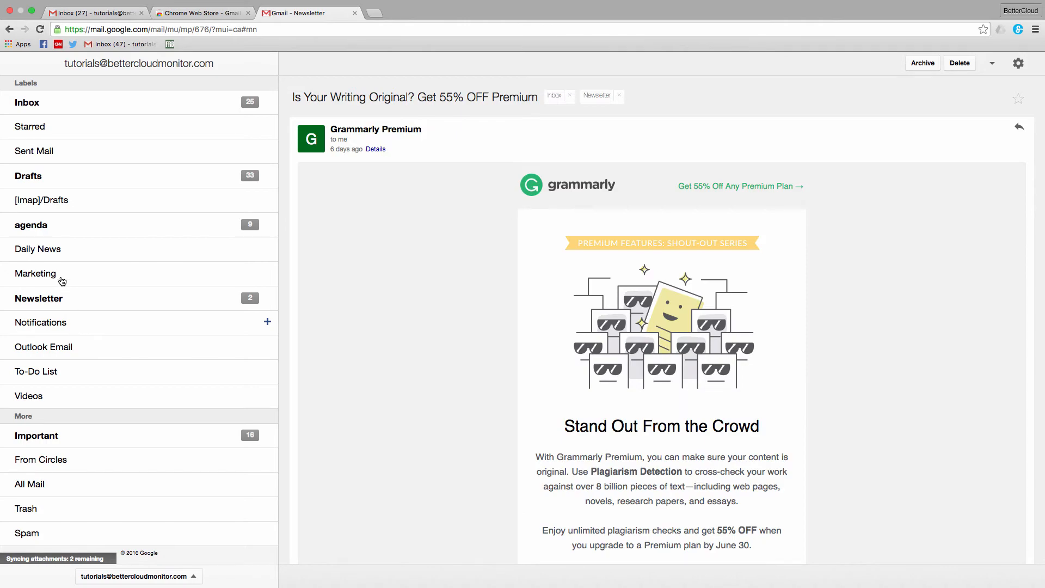
Browse the Marketing label's emails, then trash the Scattered Thunderstorms weather email.
left_click(35, 273)
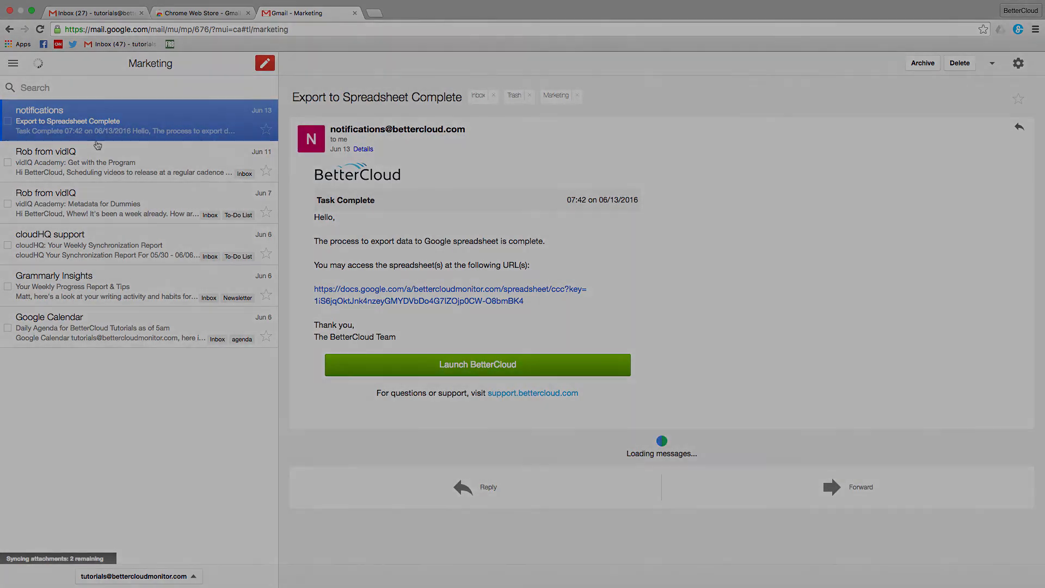
left_click(958, 62)
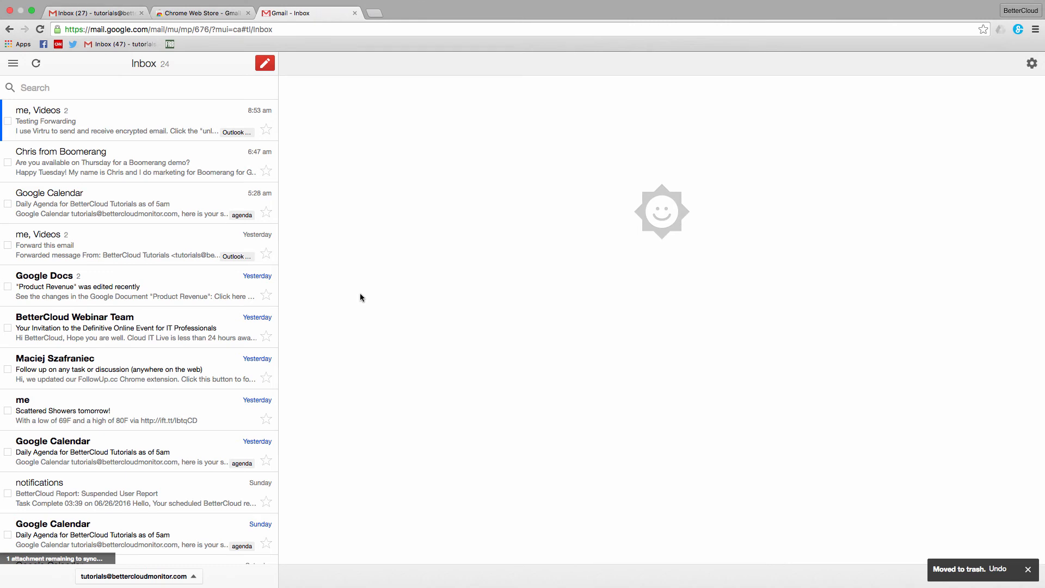
mouse_move(276, 93)
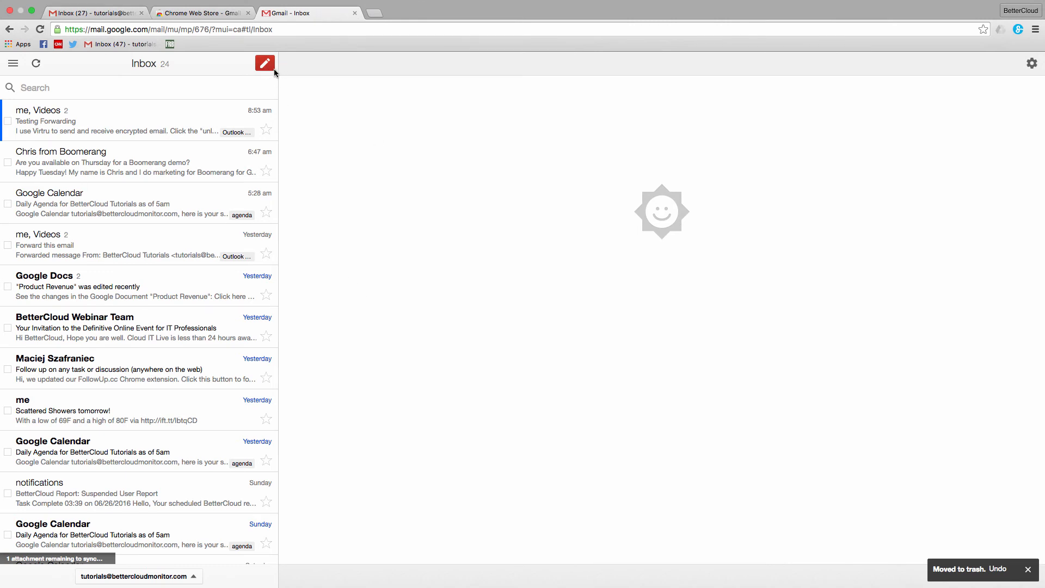
Address a new email to Videos Account with subject 'Offline Composition'.
type("vid")
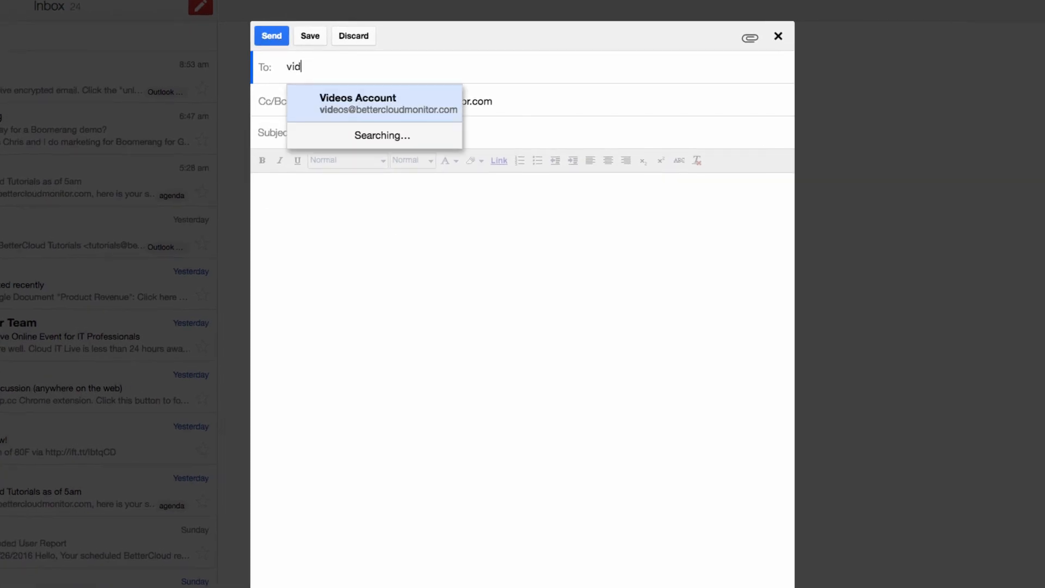
left_click(357, 104)
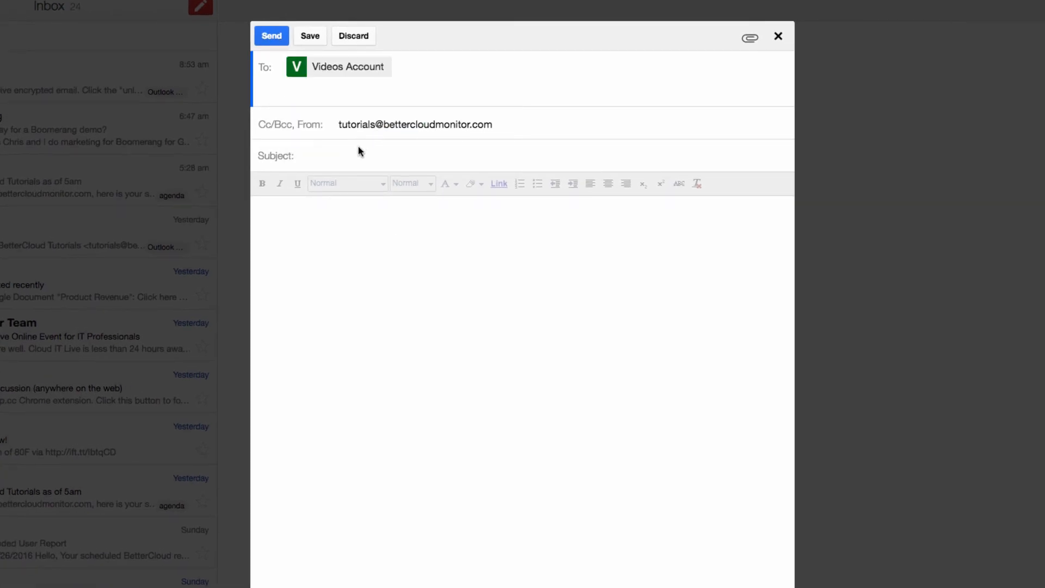
left_click(333, 155)
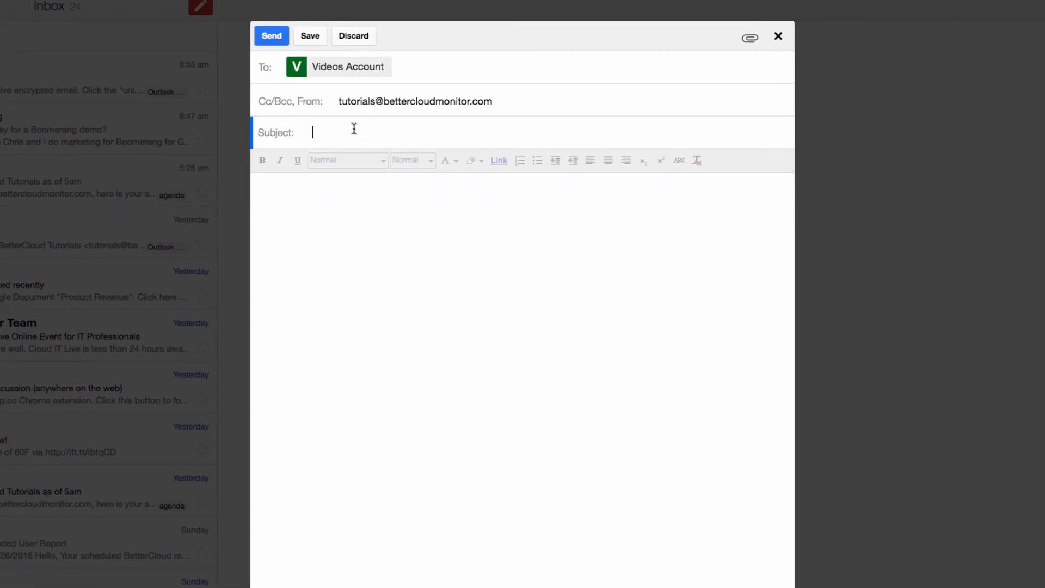
type("Offline Composio")
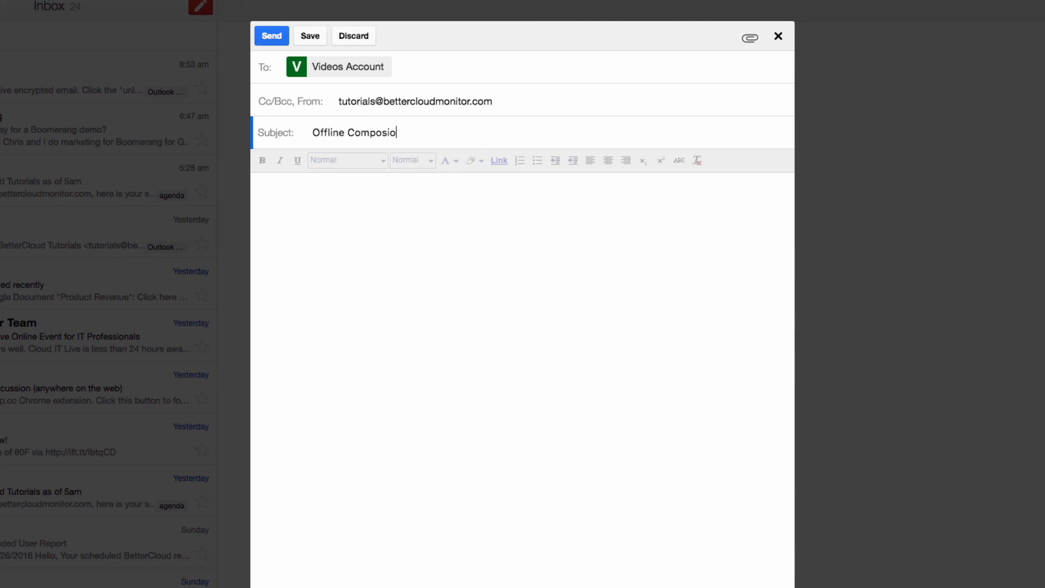
Type the body beginning 'Did you know that you can write emails…'.
type("Did")
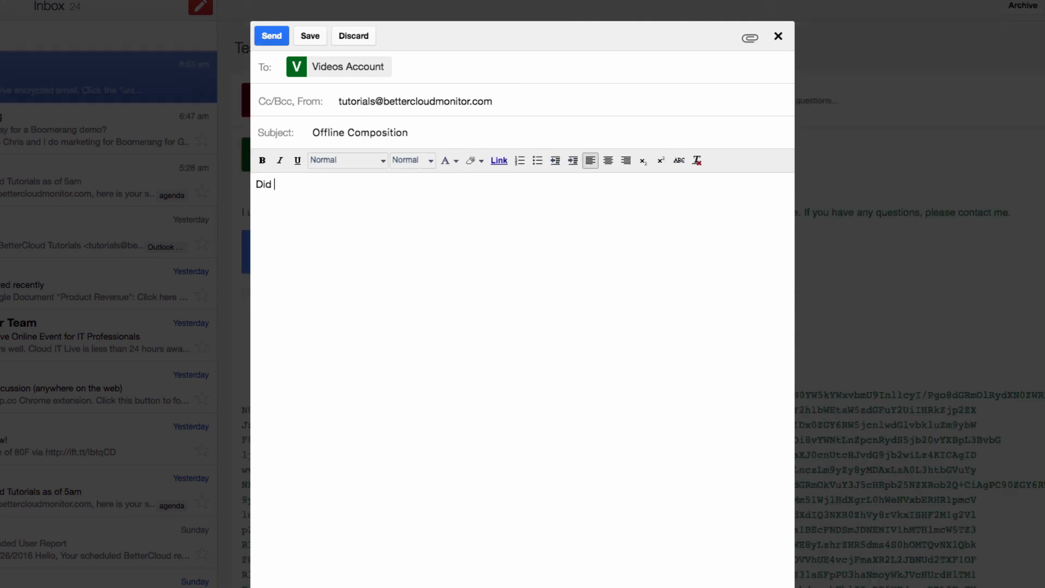
type("you know that you can wri")
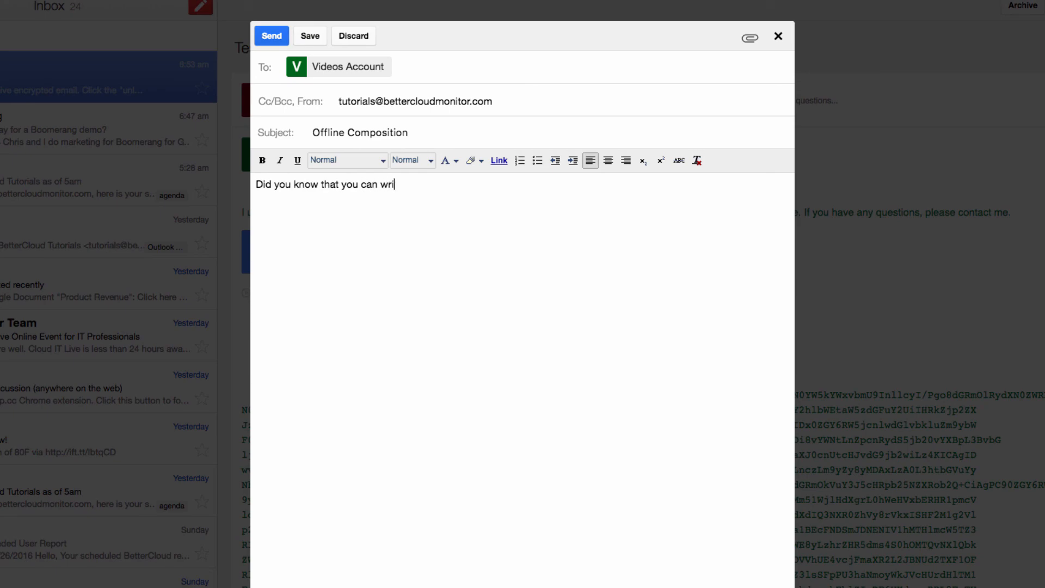
type("te emails whiel")
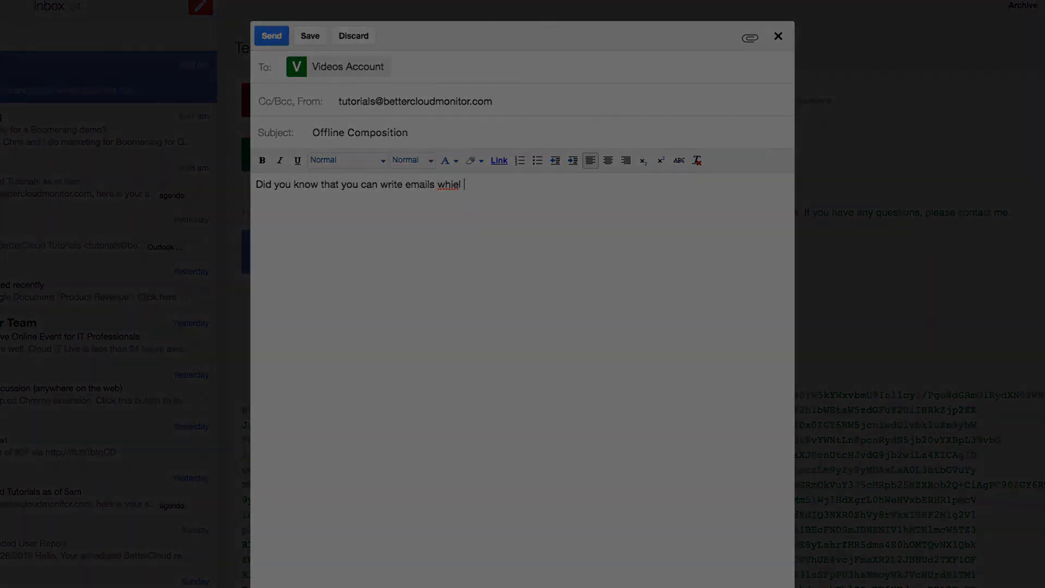